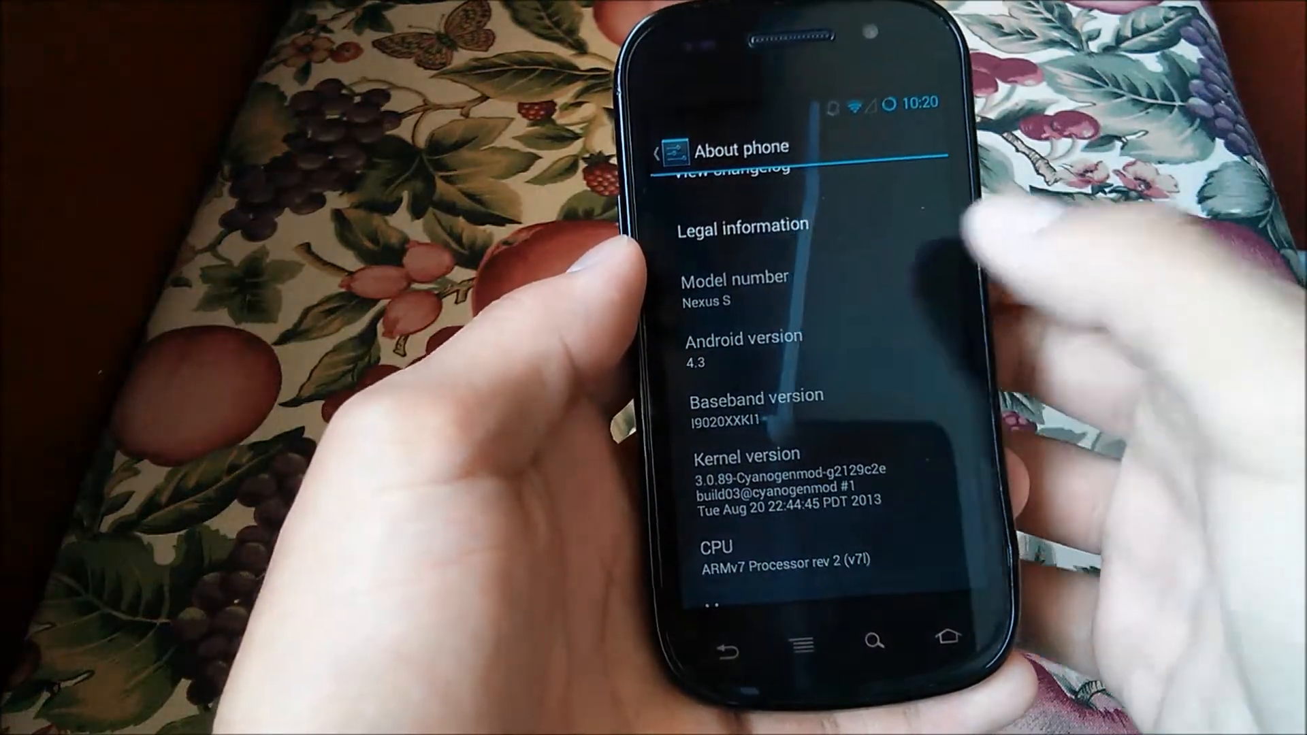
# Step: Leave the About phone details (Android 4.3, CyanogenMod kernel) and browse installed apps
pyautogui.click(936, 626)
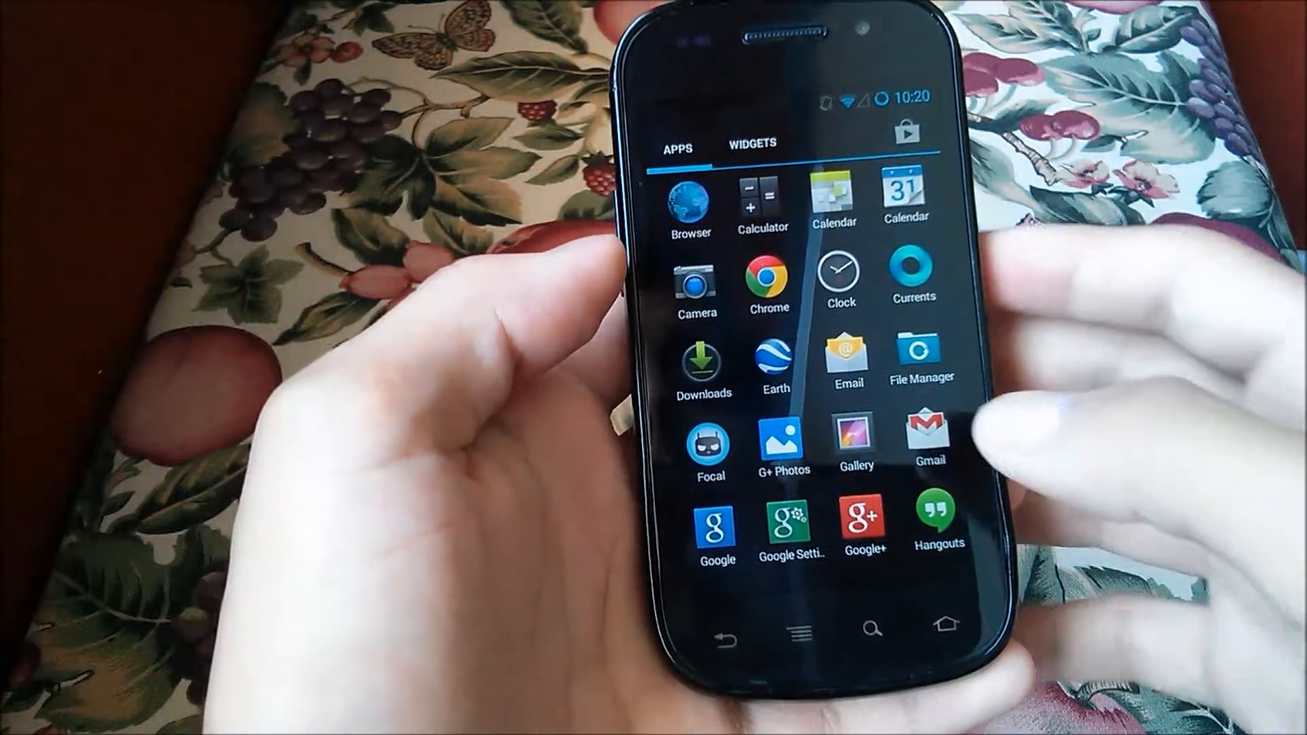
pyautogui.hscroll(-3)
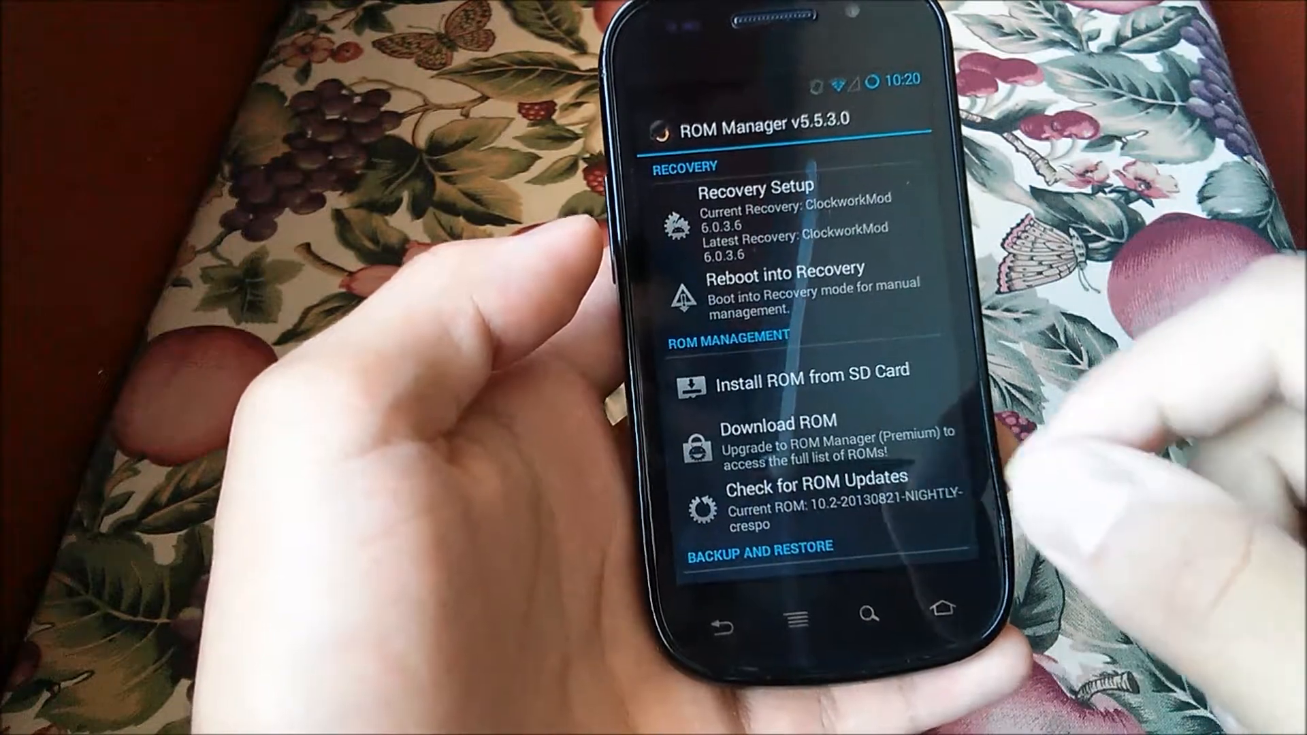
pyautogui.scroll(-3)
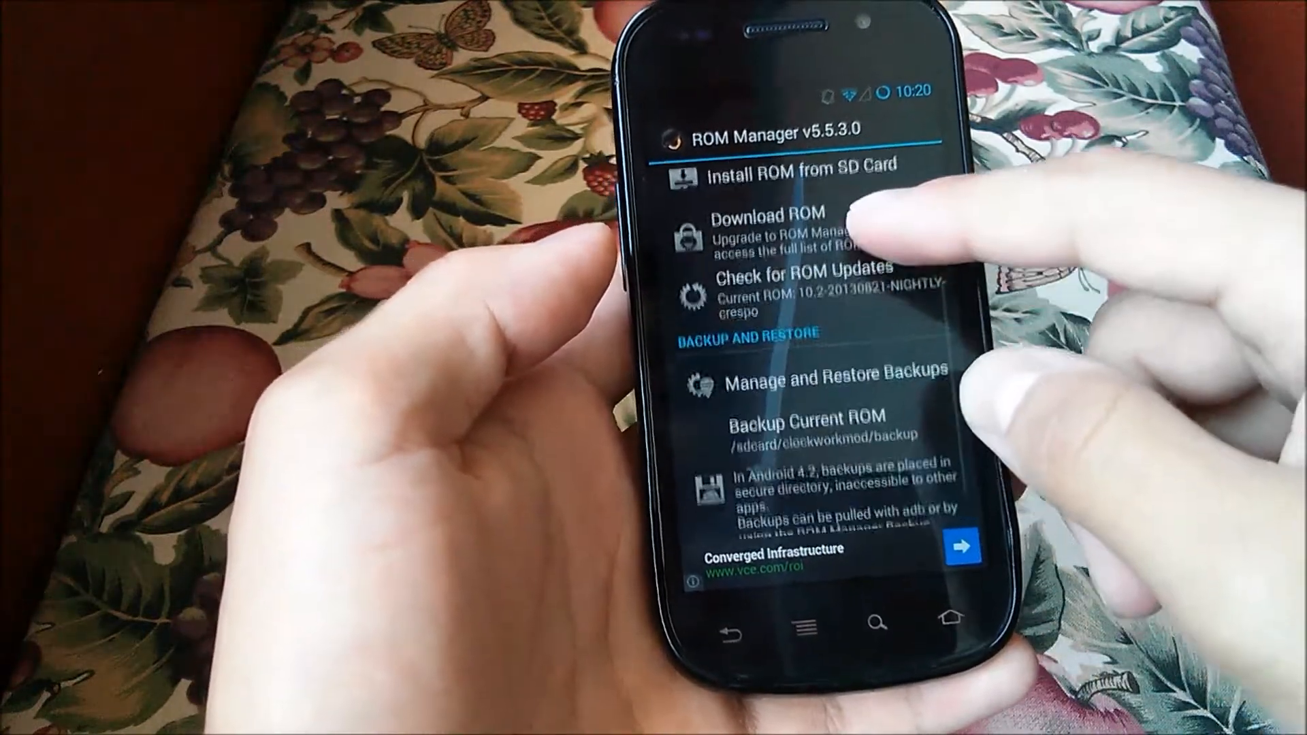
pyautogui.scroll(-3)
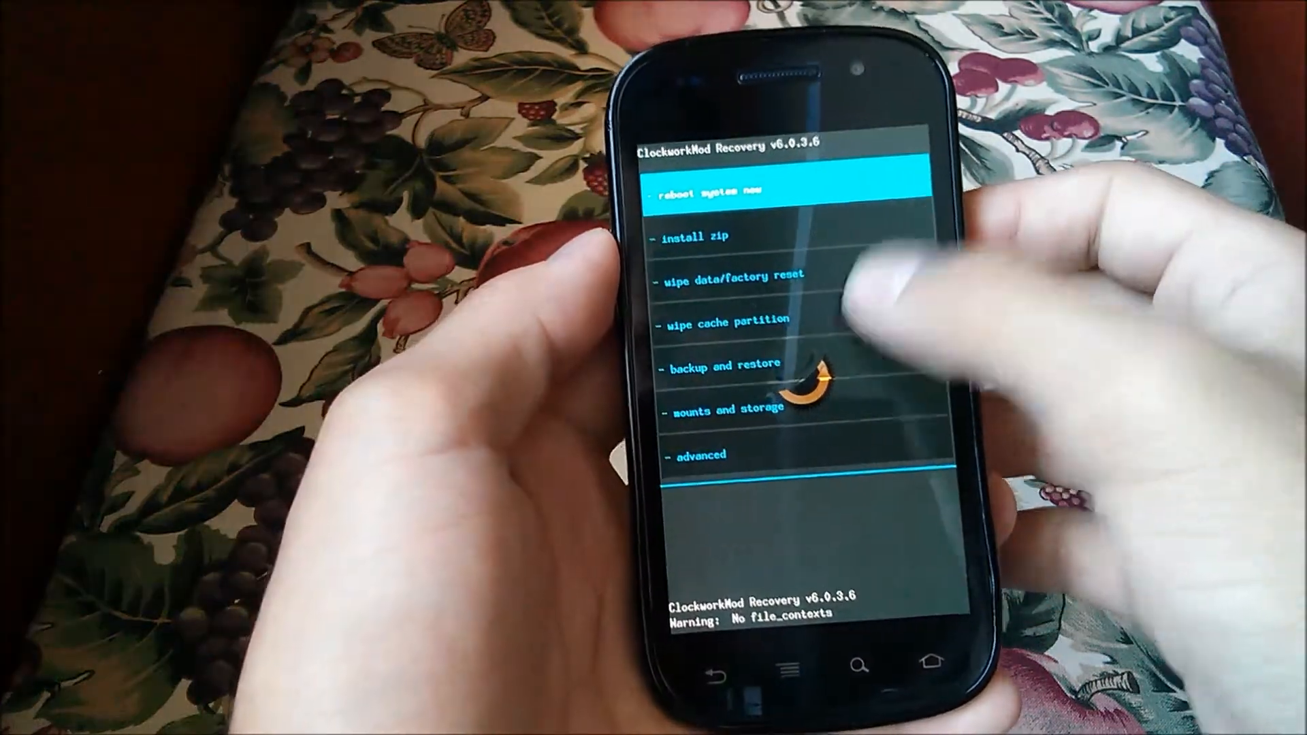
# Step: Start the wipe data/factory reset in ClockworkMod Recovery
pyautogui.click(724, 322)
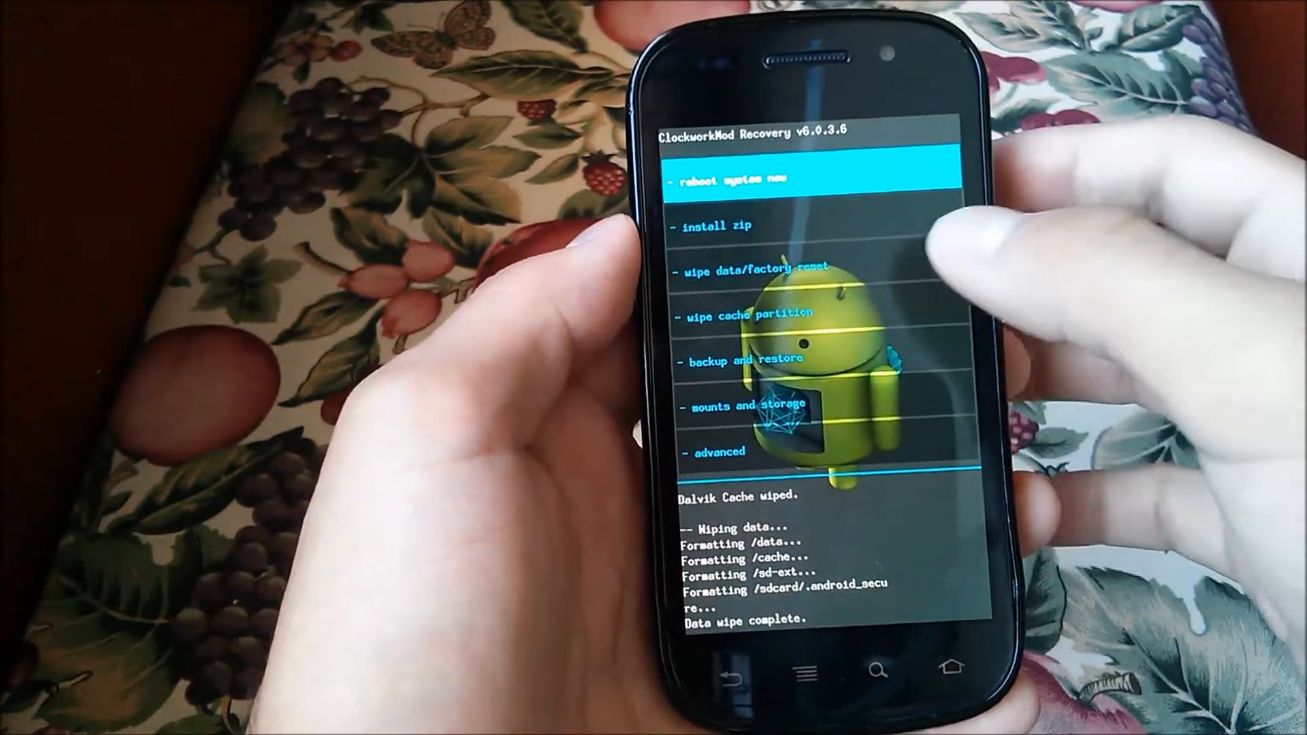
# Step: Flash cm-10.2-20130821-NIGHTLY-crespo.zip from the SD card and confirm installation
pyautogui.click(717, 226)
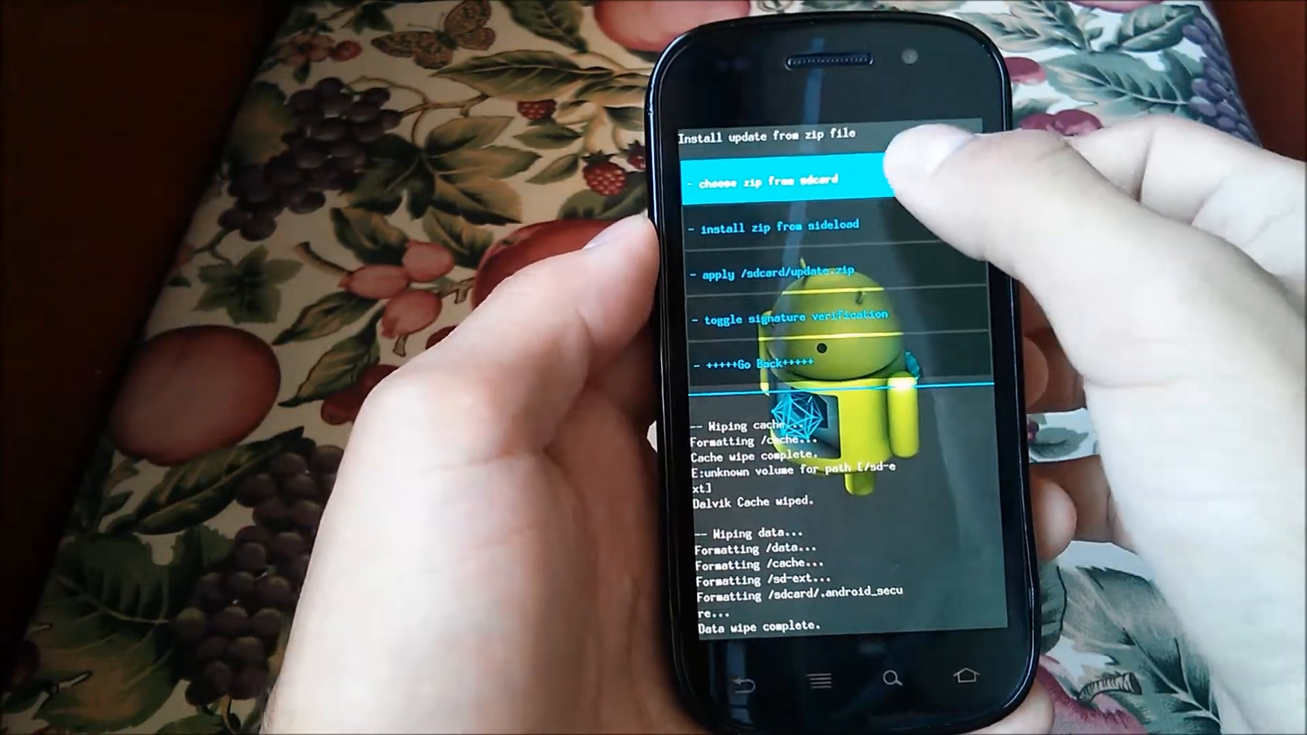
pyautogui.click(768, 182)
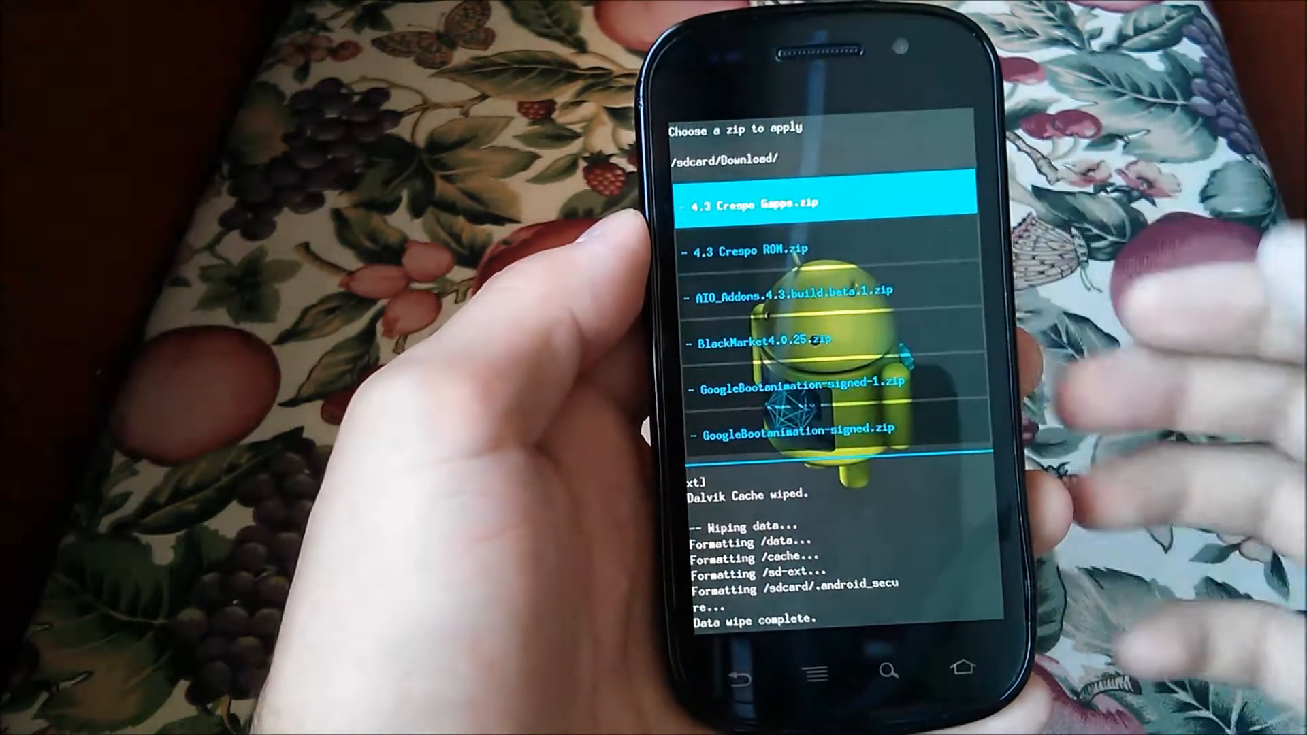
pyautogui.scroll(-3)
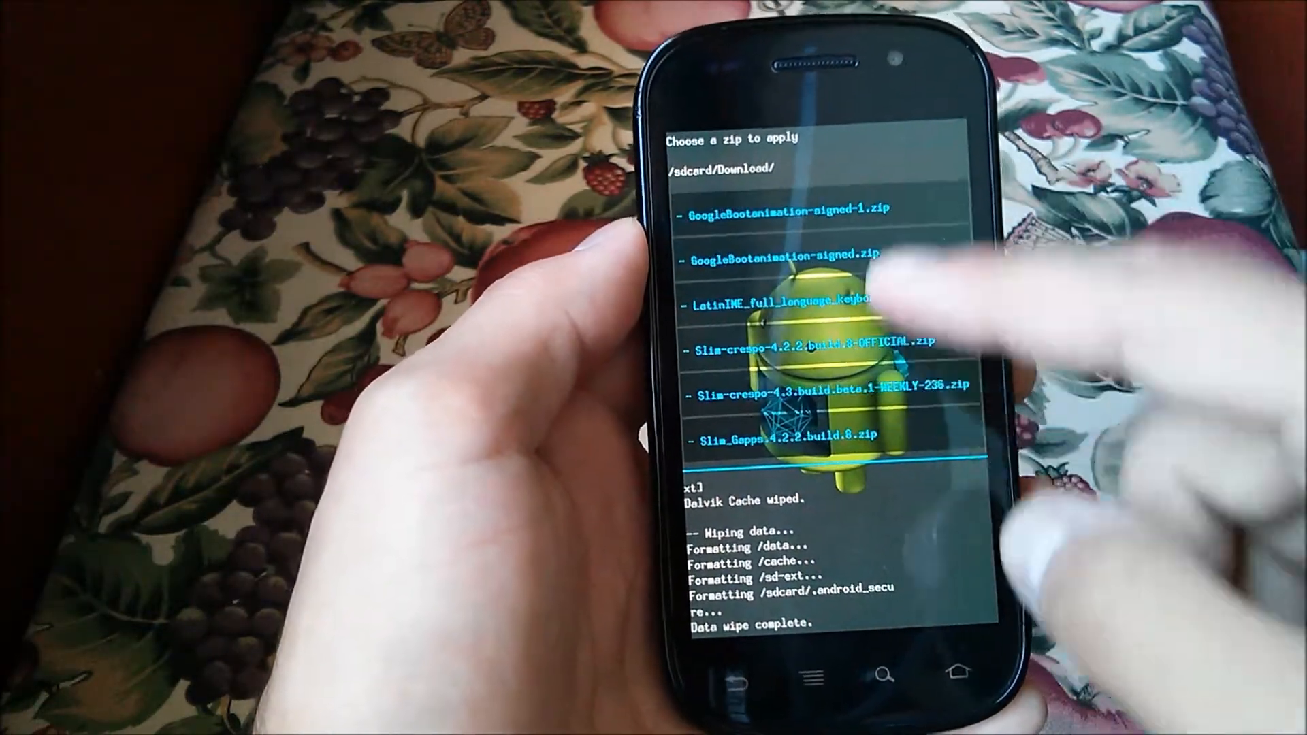
pyautogui.scroll(-3)
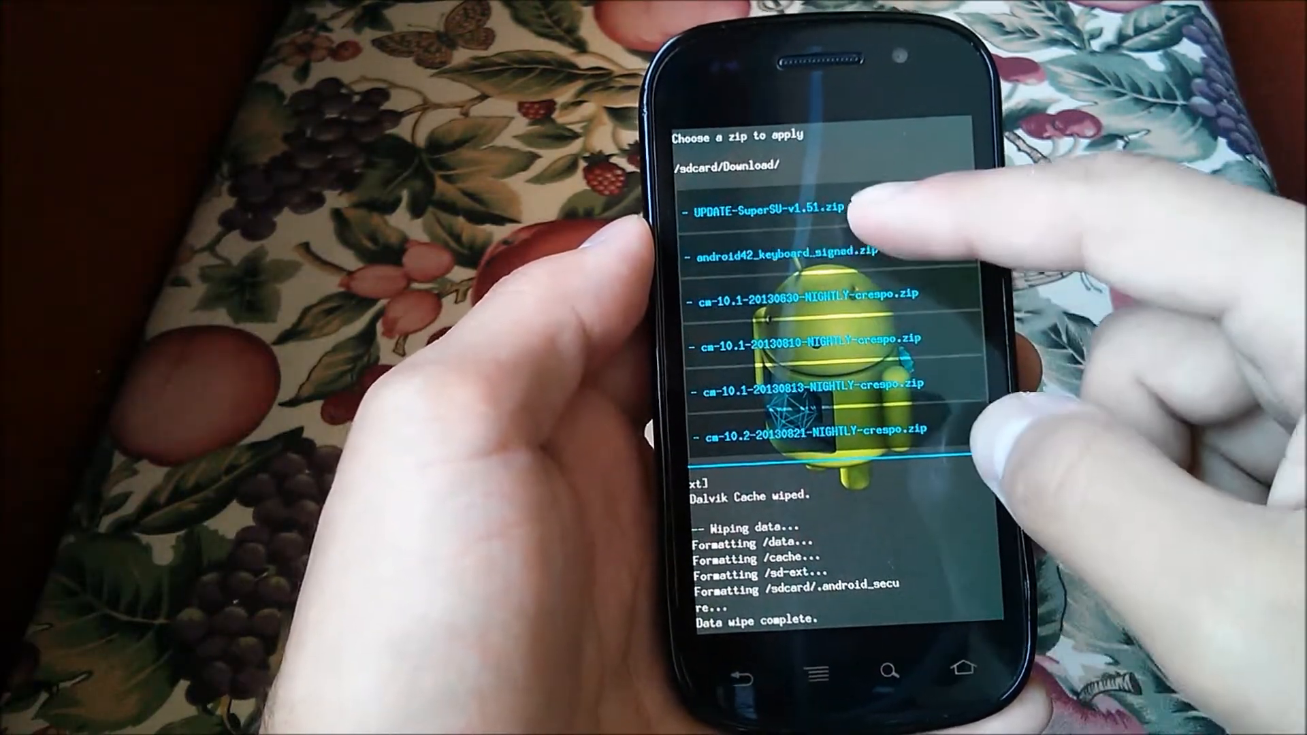
pyautogui.scroll(-3)
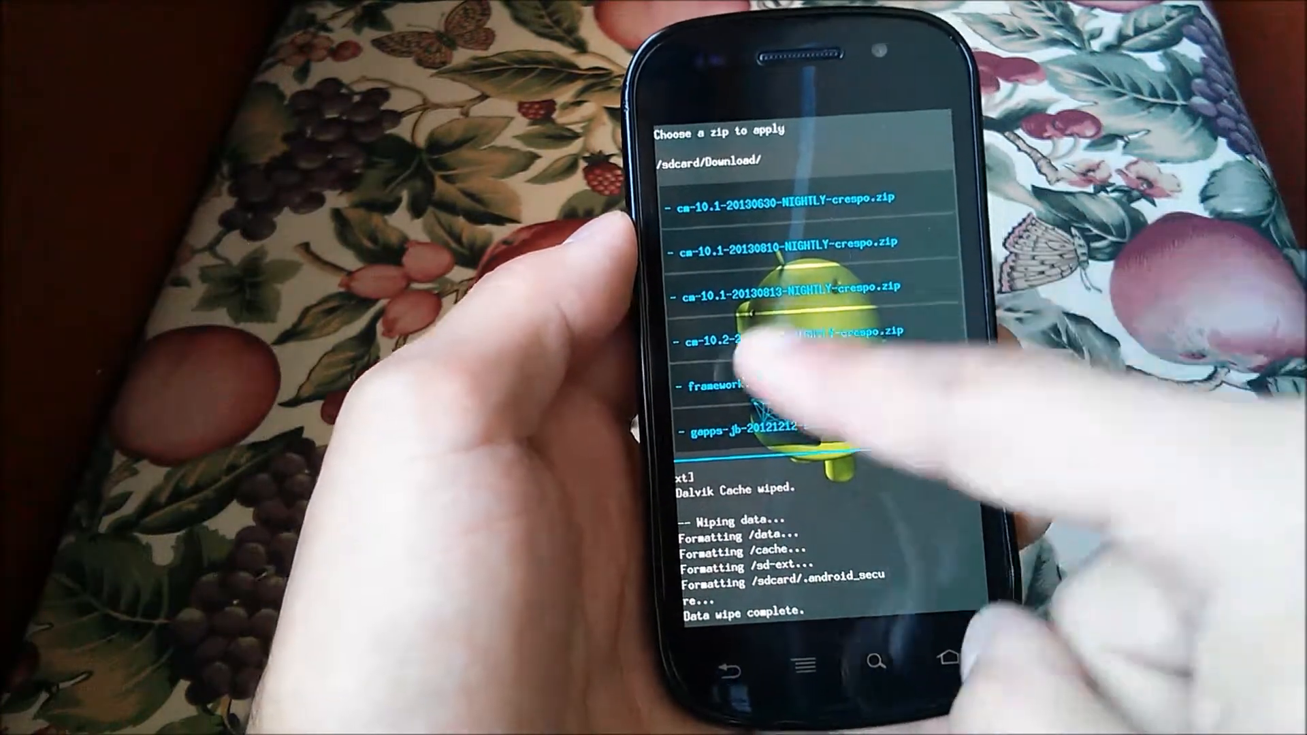
pyautogui.click(792, 331)
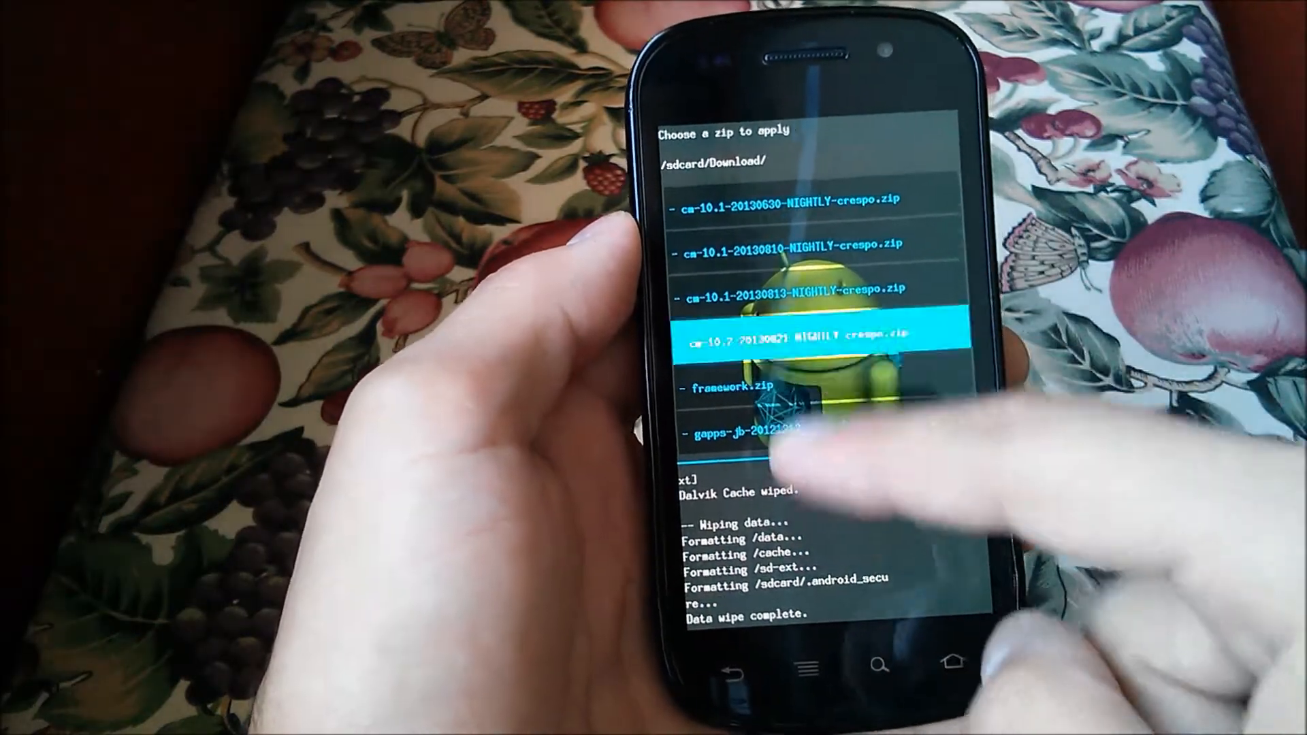
pyautogui.click(796, 332)
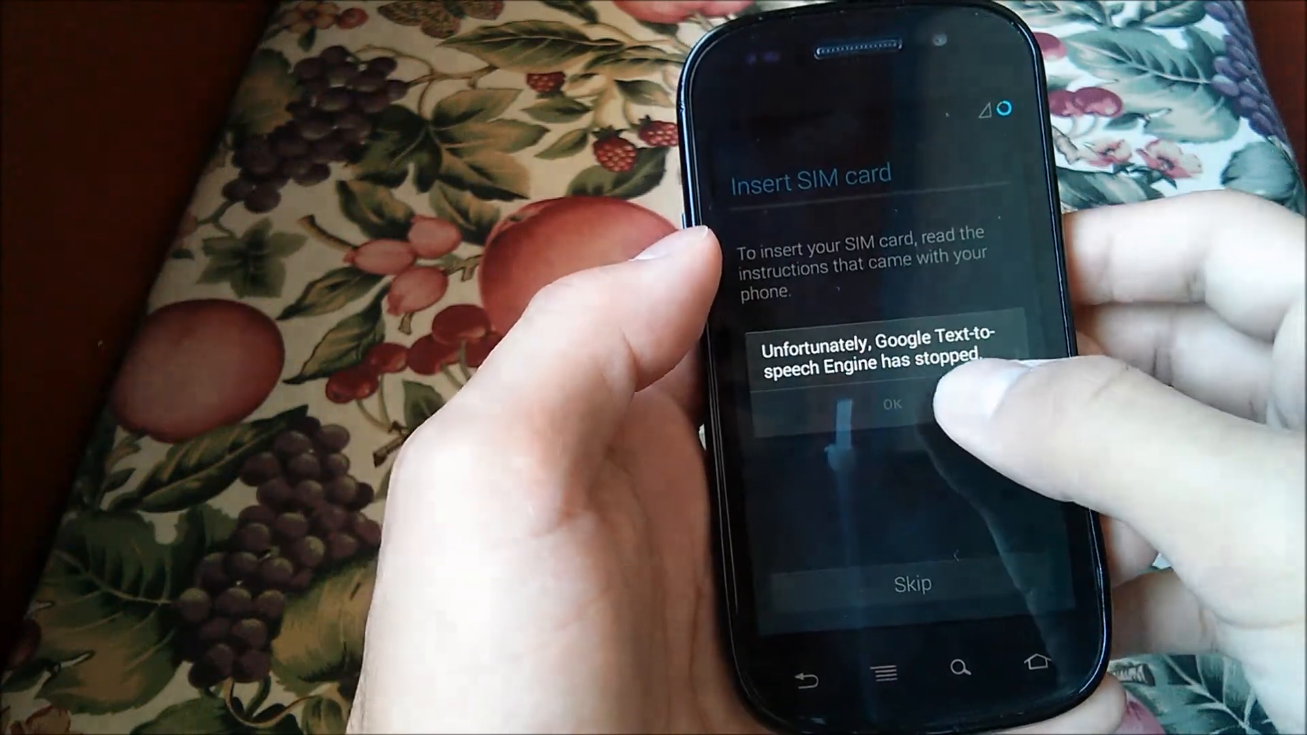
# Step: Dismiss the text-to-speech error, skip Wi-Fi, accept location, and choose Pacific Time
pyautogui.click(891, 406)
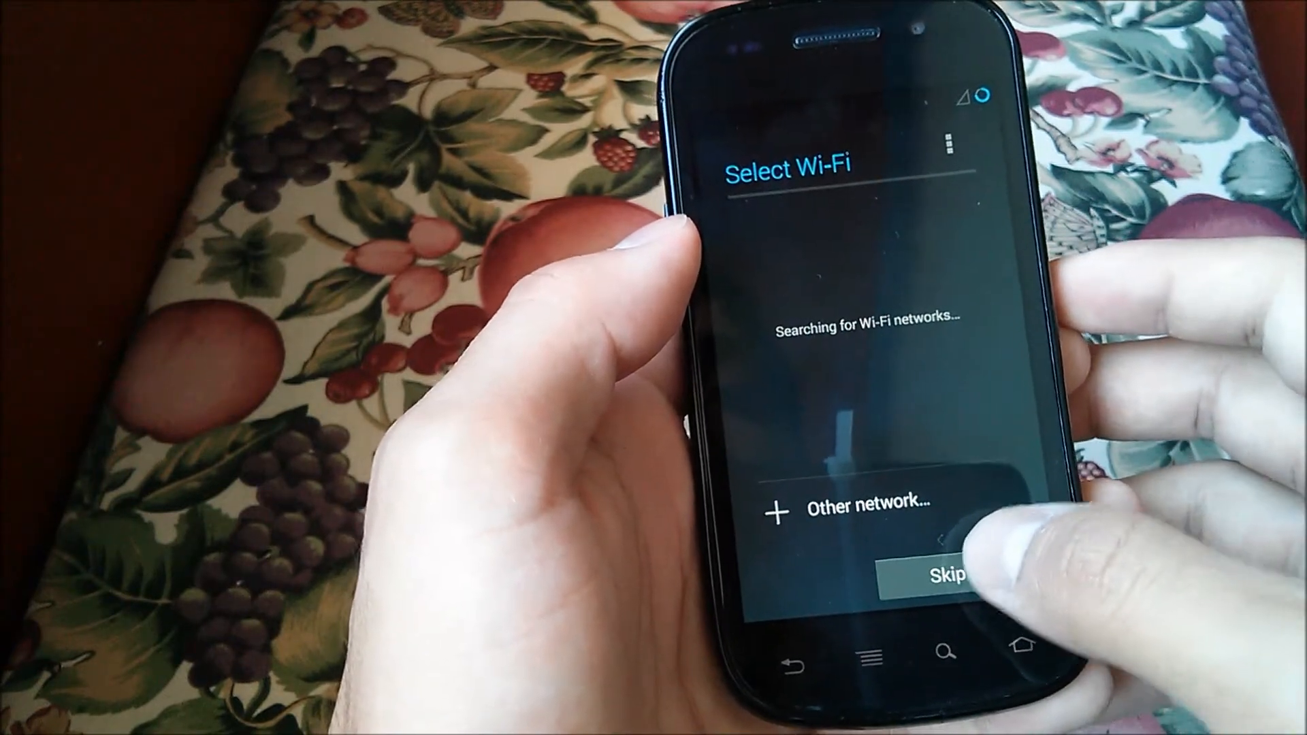
pyautogui.click(948, 577)
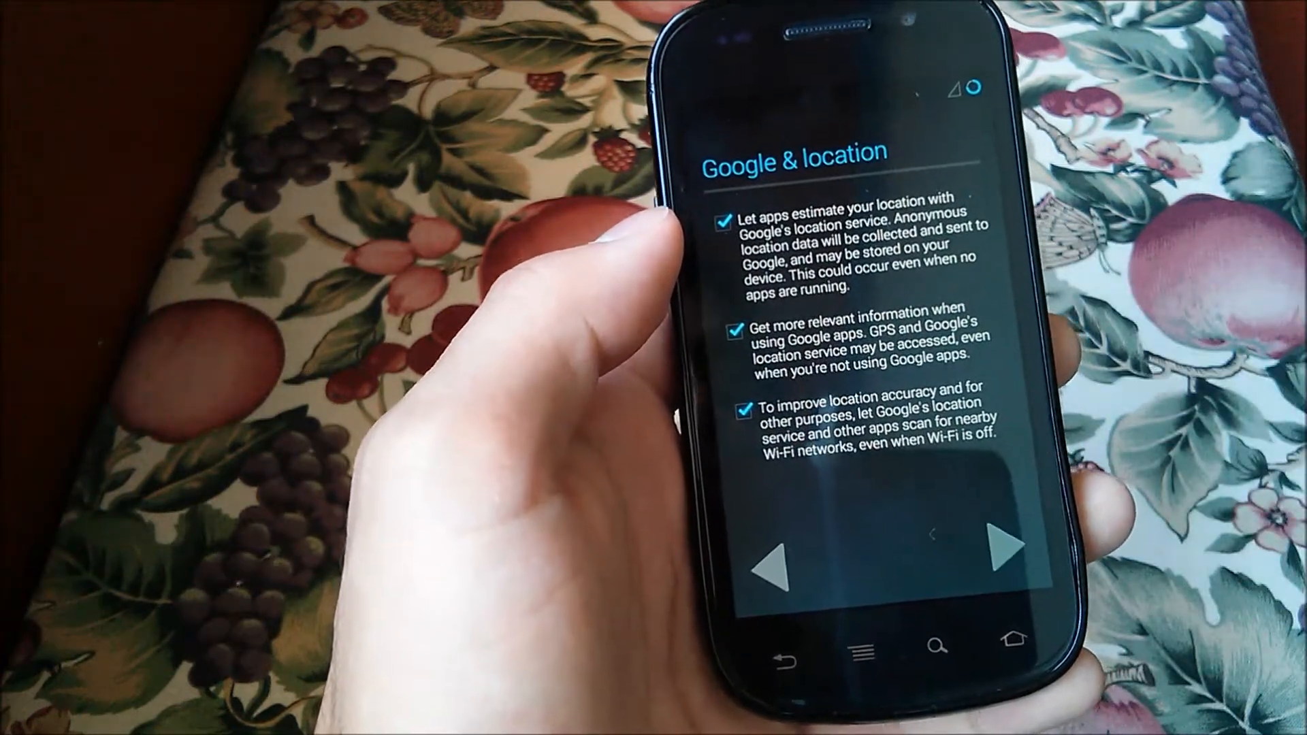
pyautogui.click(1009, 548)
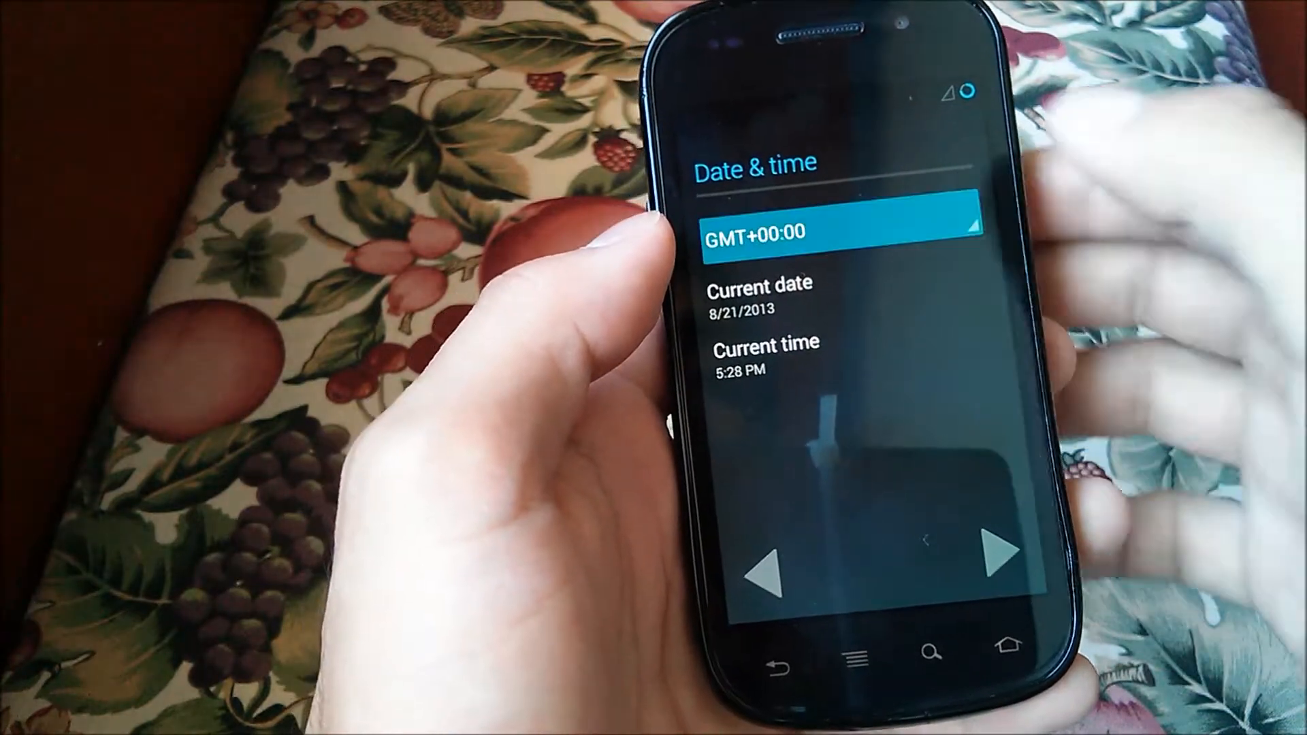
pyautogui.click(838, 231)
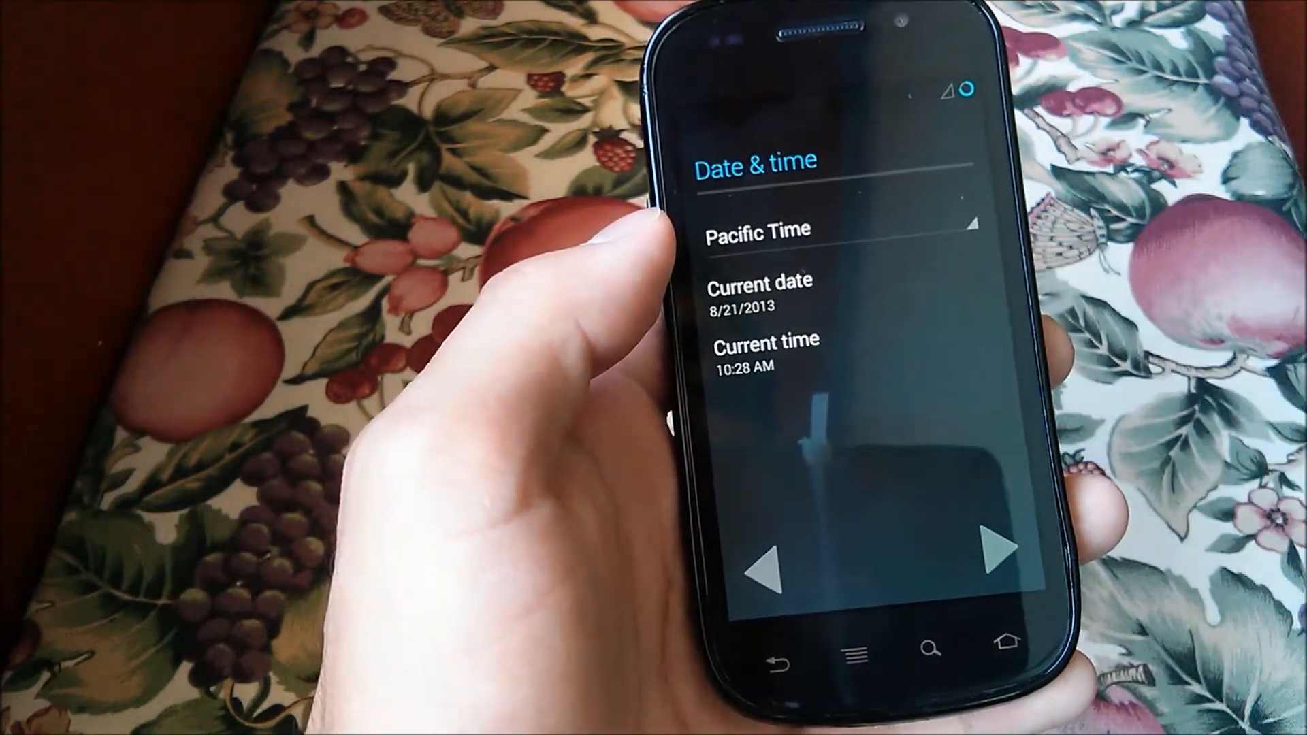
pyautogui.click(992, 550)
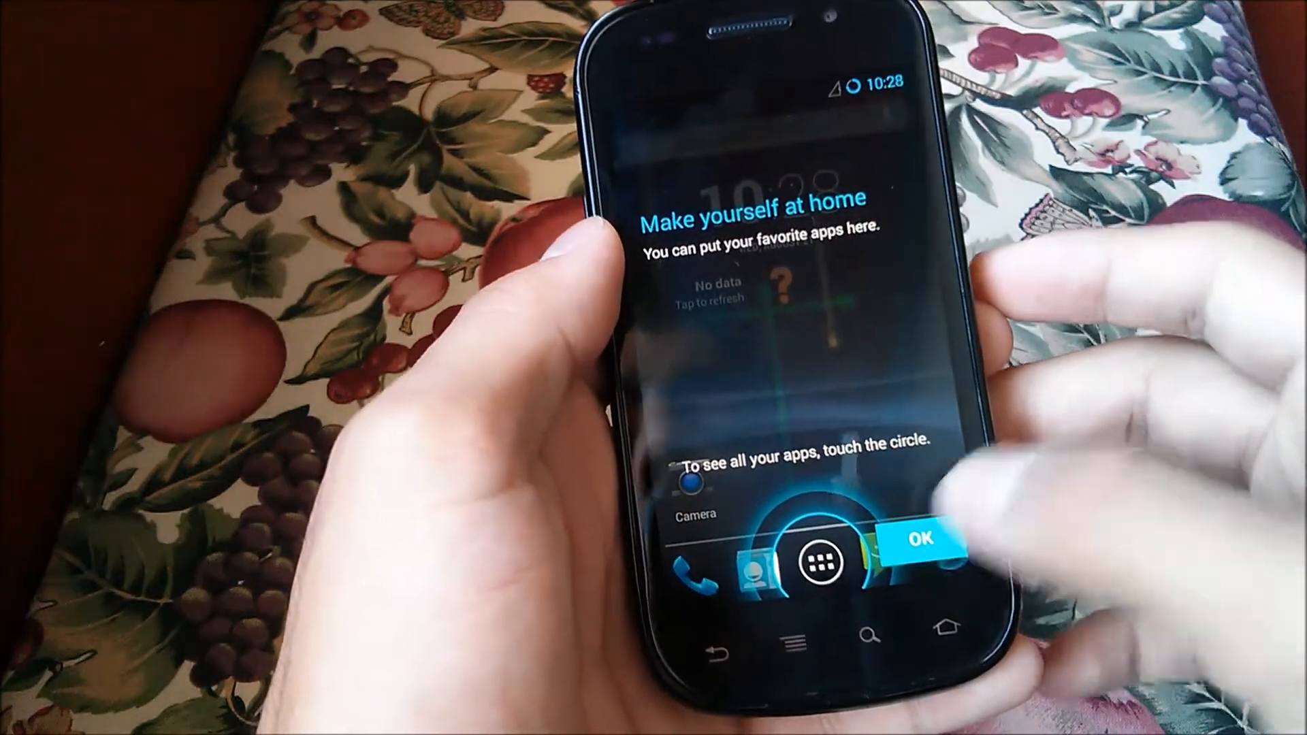
# Step: Dismiss the home tip, open Settings from the app drawer, and enter More… under Device
pyautogui.click(825, 563)
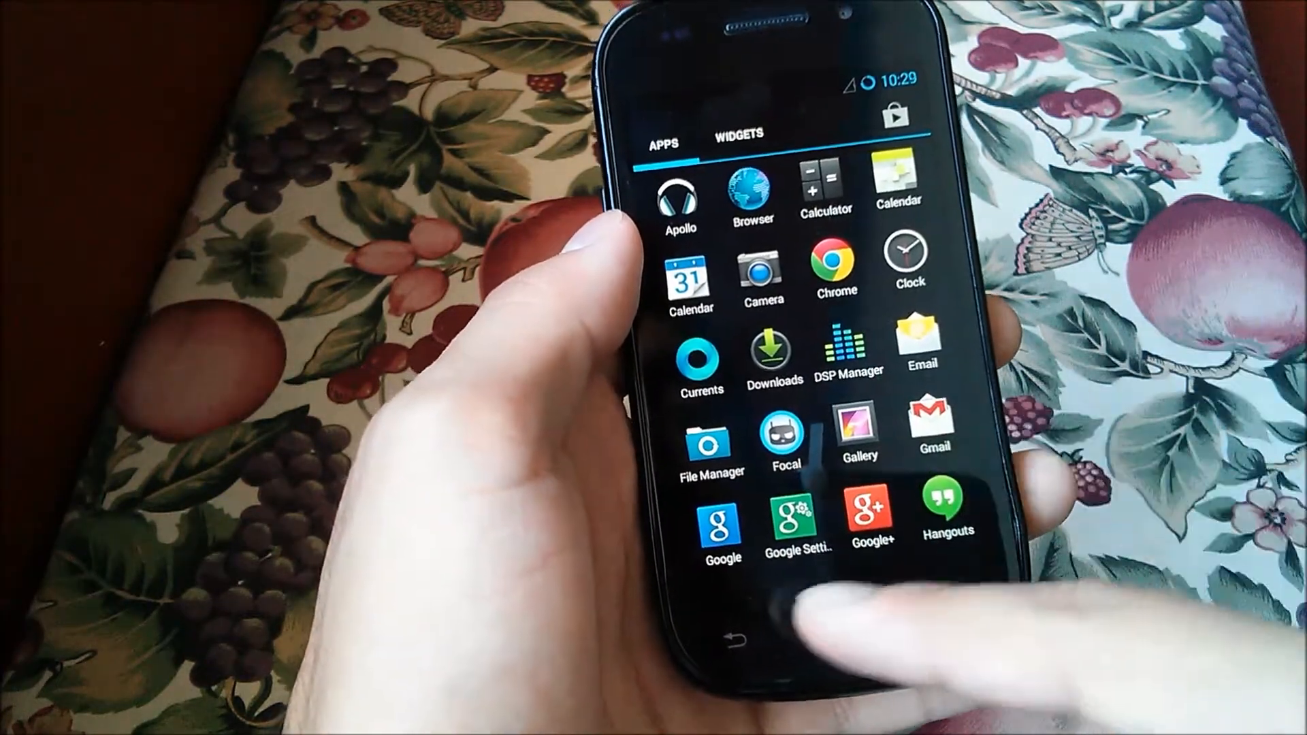
pyautogui.hscroll(-3)
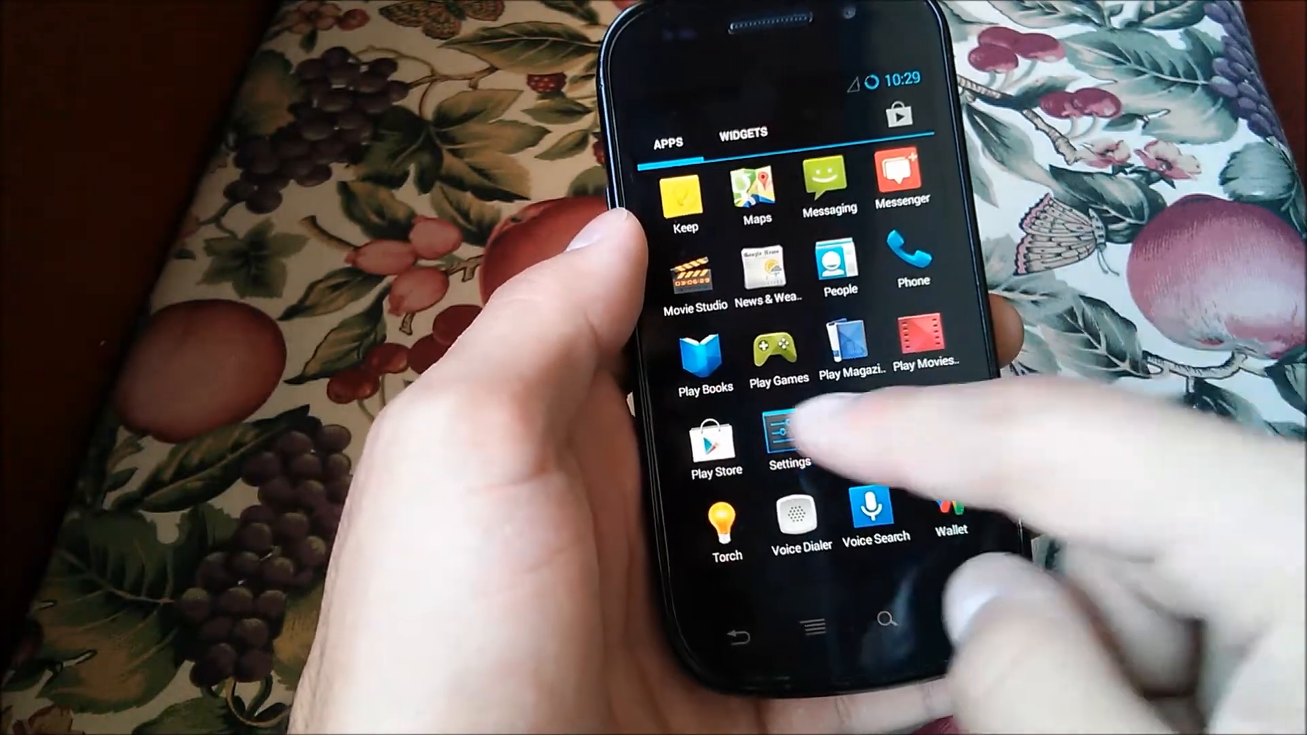
pyautogui.click(787, 439)
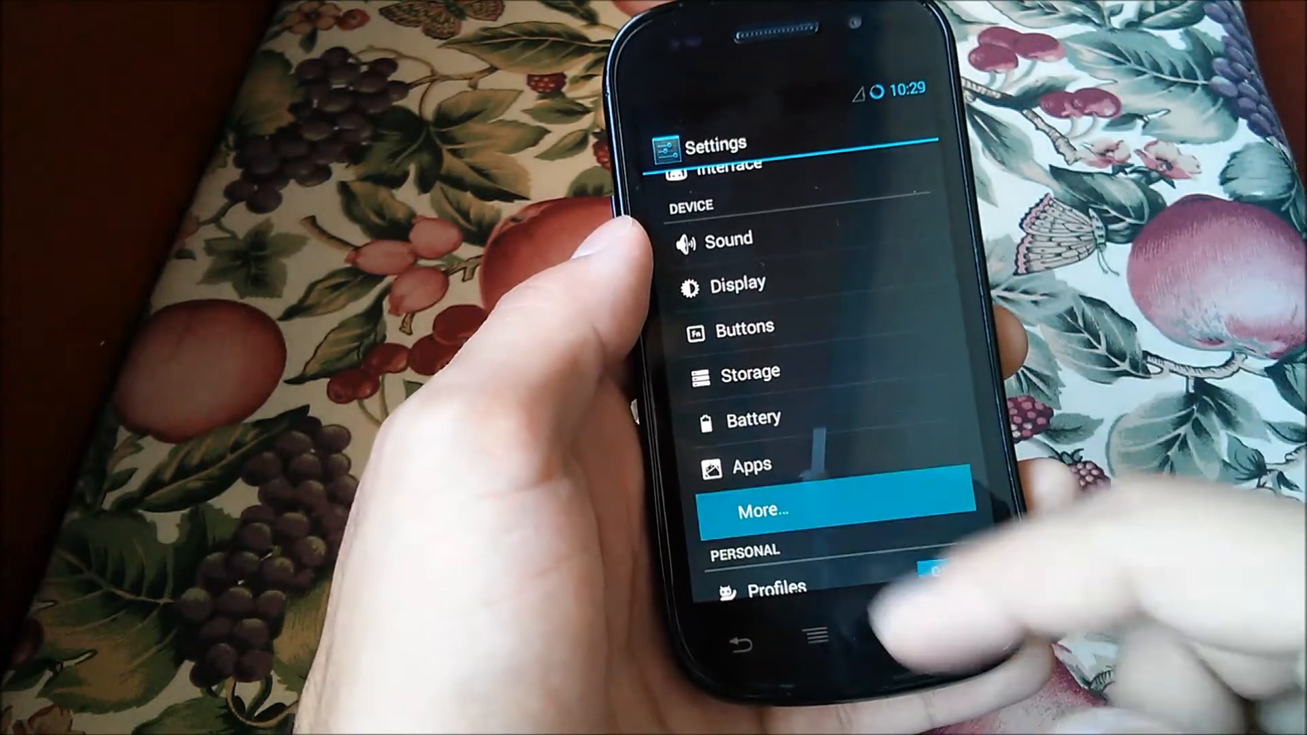
pyautogui.click(838, 509)
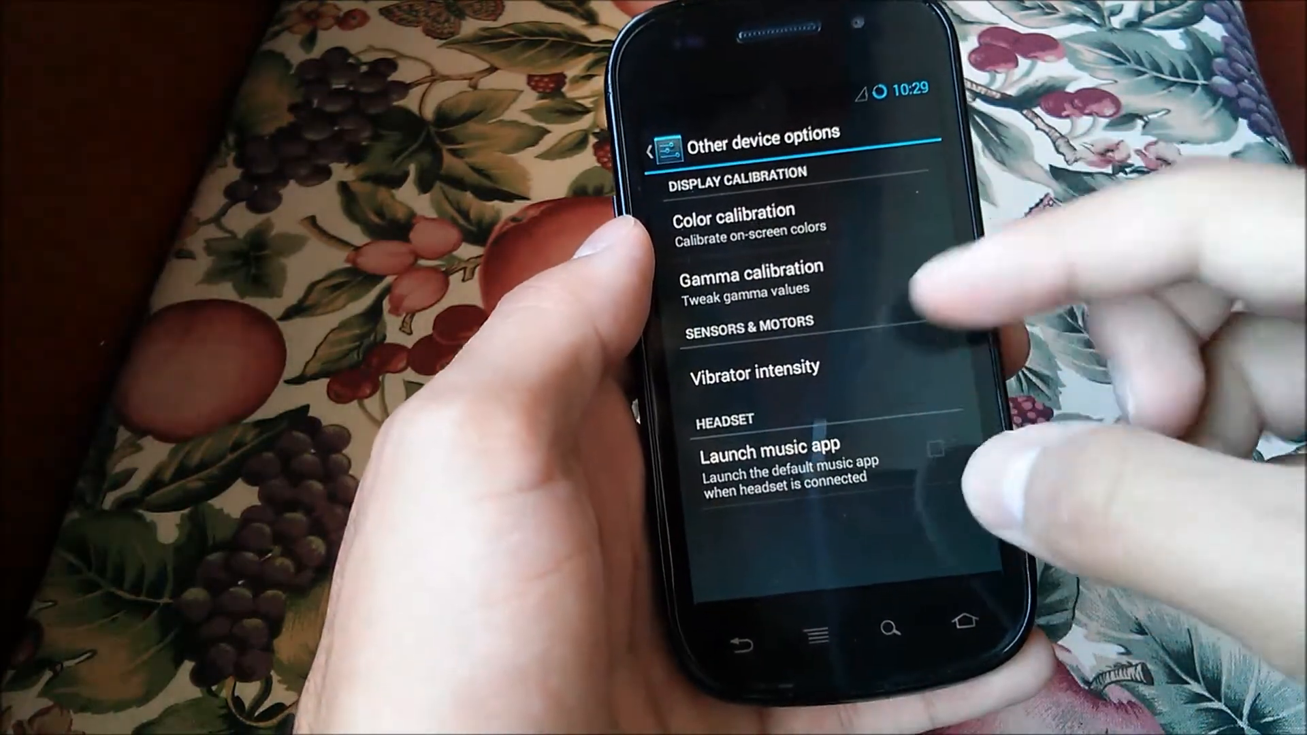